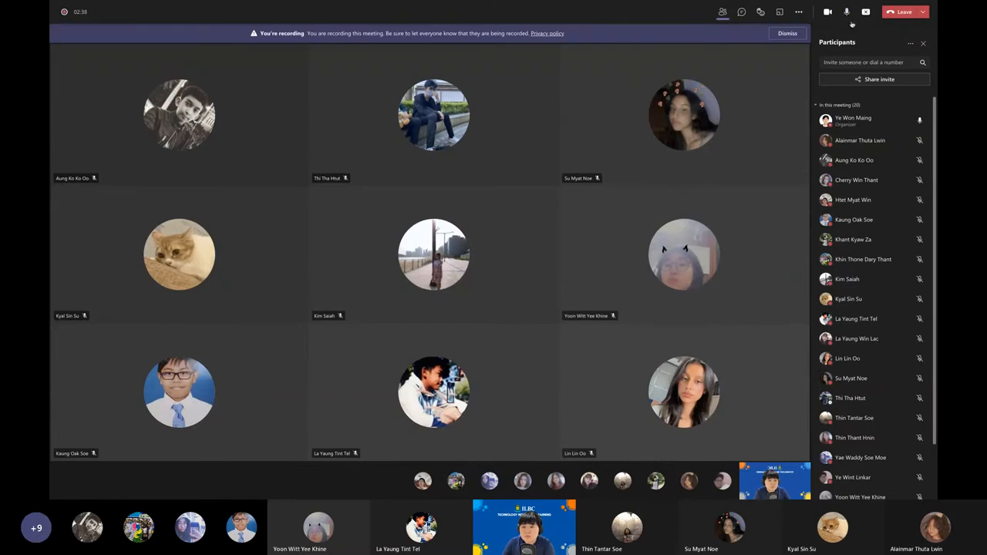
# Switch the meeting stage from the gallery grid to a single large speaker view over the ILBC slide
pyautogui.click(910, 44)
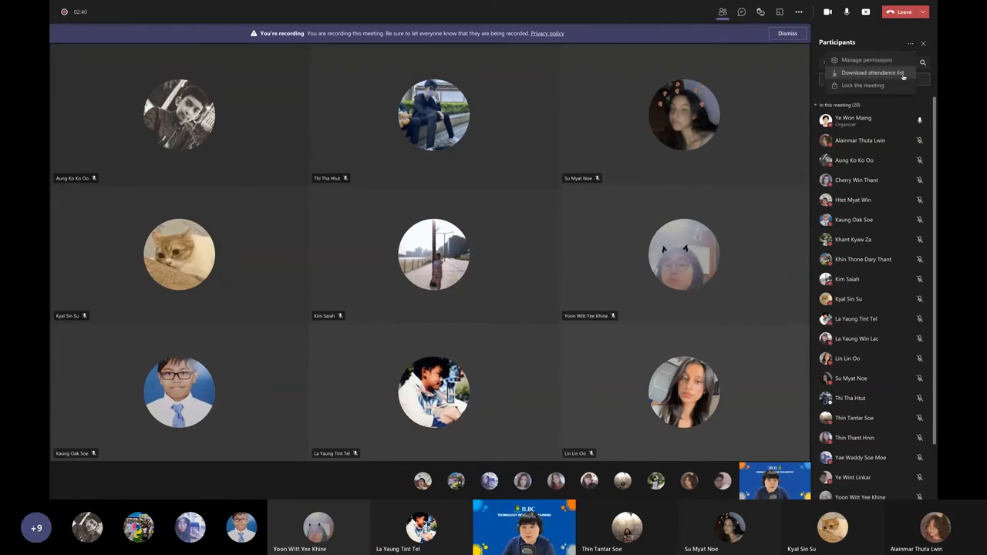
pyautogui.click(910, 44)
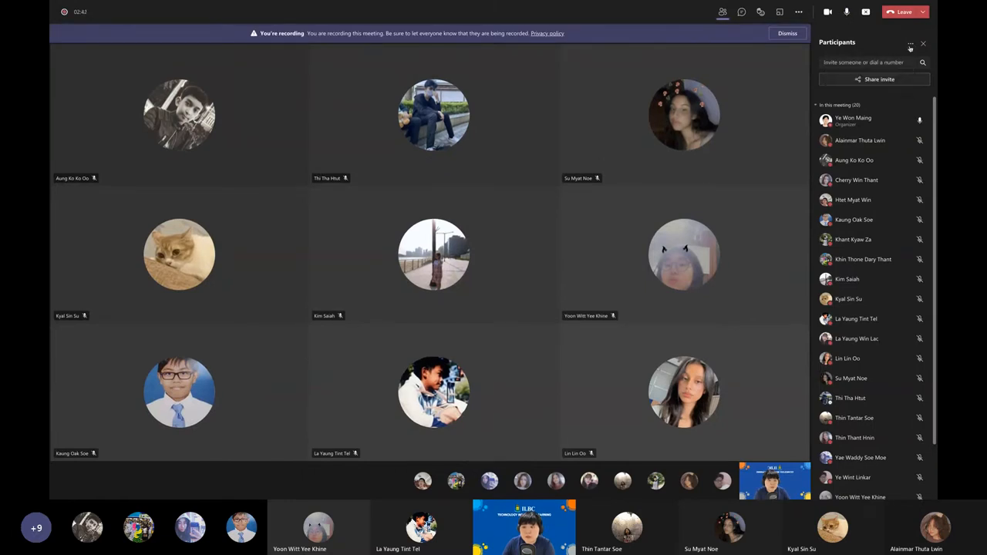
pyautogui.click(910, 43)
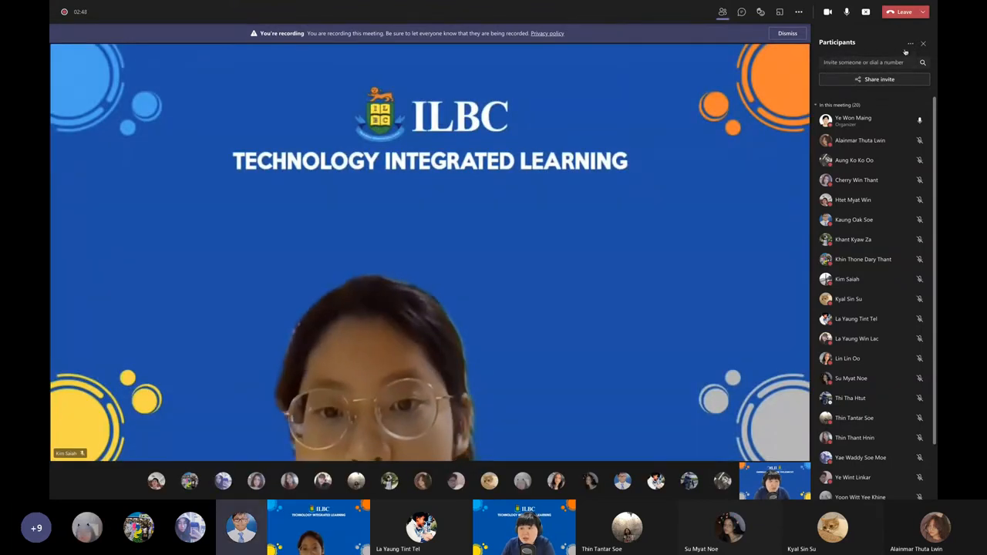
pyautogui.click(910, 43)
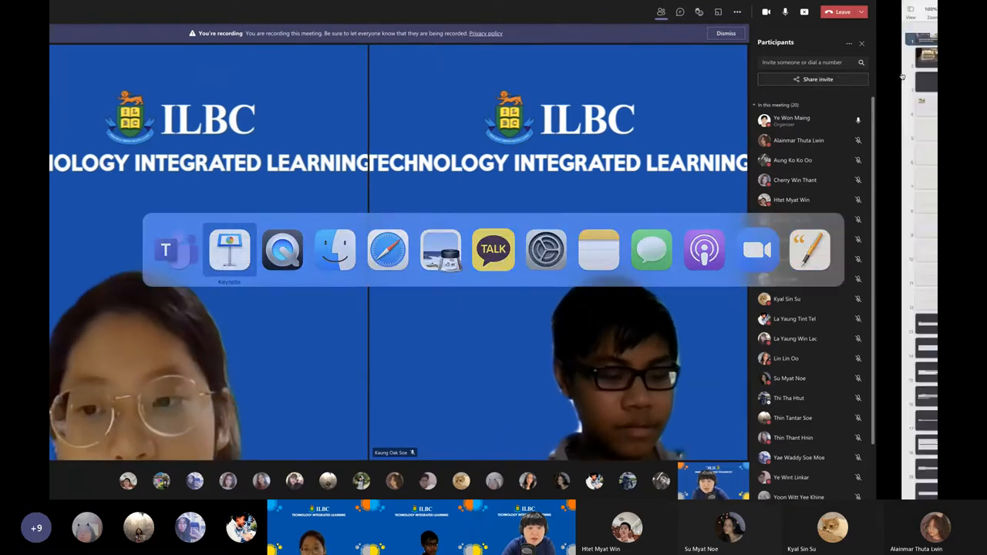
# Bring Keynote forward from the app switcher to show the Cambridge markets essay slide
pyautogui.click(229, 250)
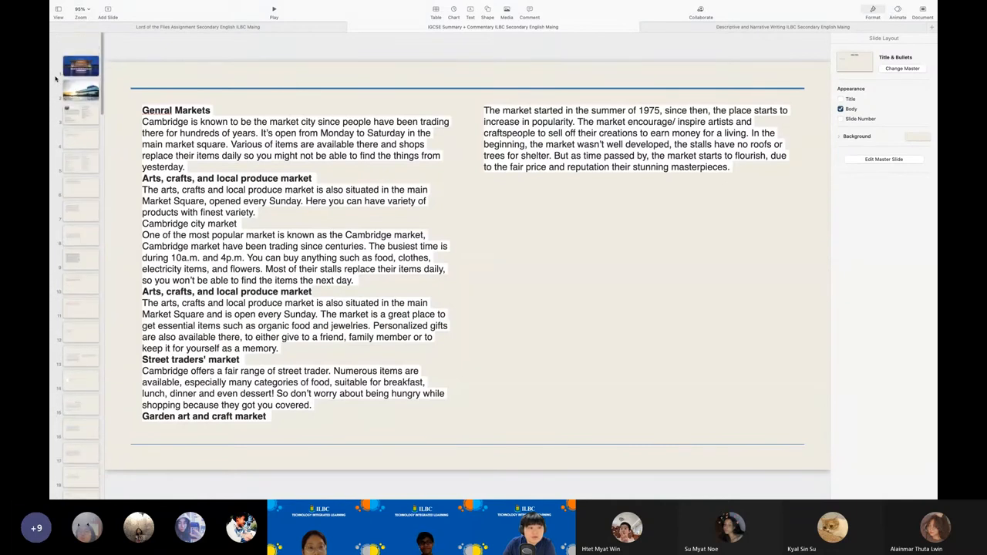
# Switch through the IGCSE Textbook Summary tab to the Descriptive and Narrative Writing presentation
pyautogui.click(81, 64)
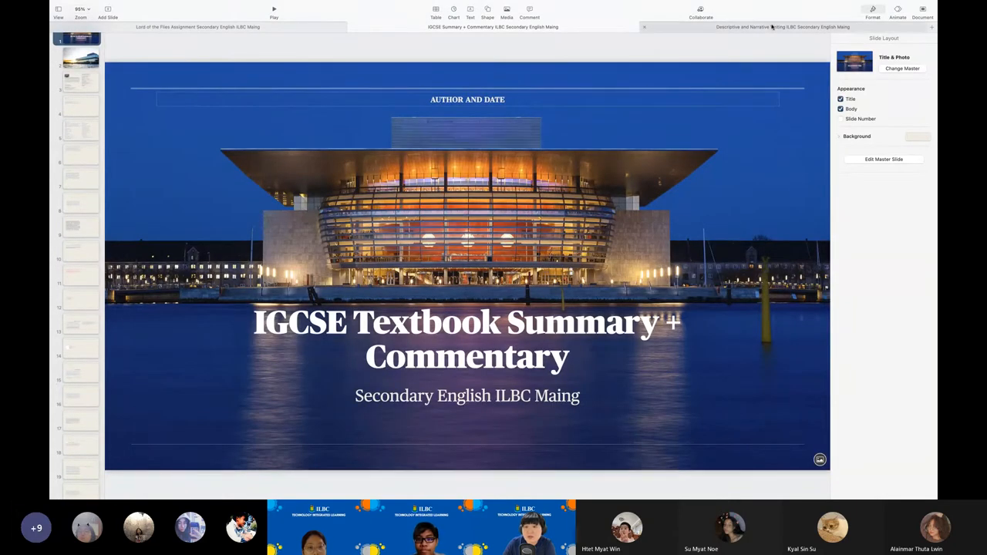
pyautogui.click(782, 28)
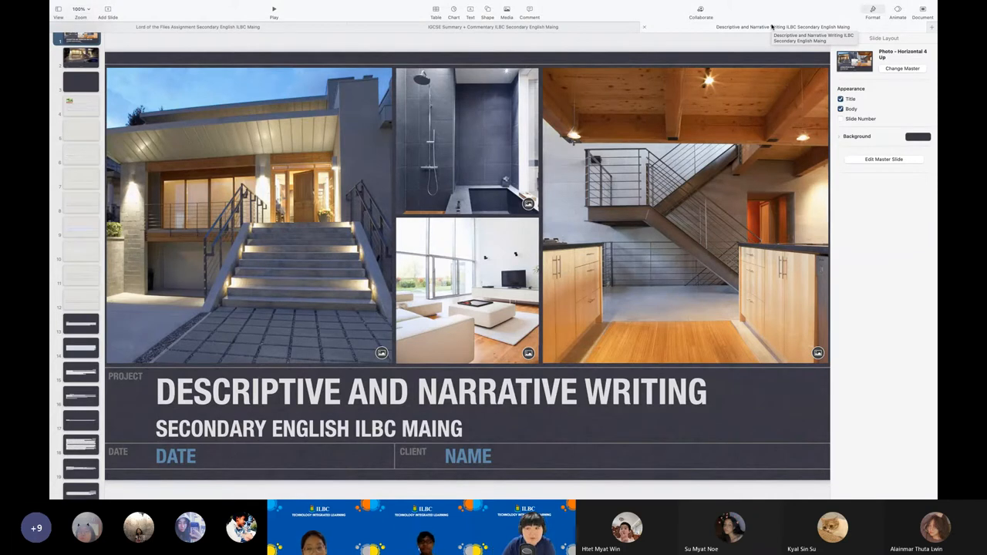
pyautogui.click(80, 80)
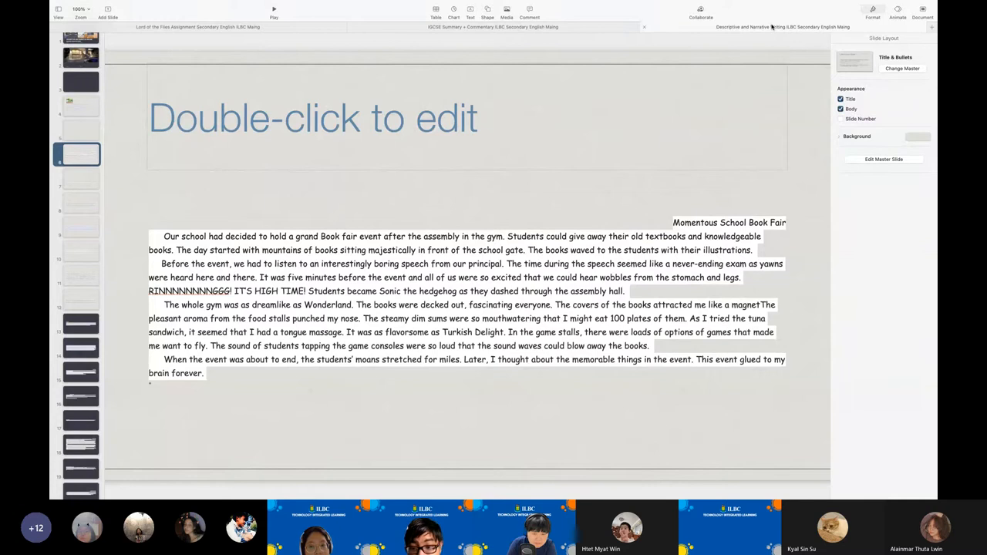
# Show the Momentous School Book Fair essay slide to the class while sharing
pyautogui.click(840, 117)
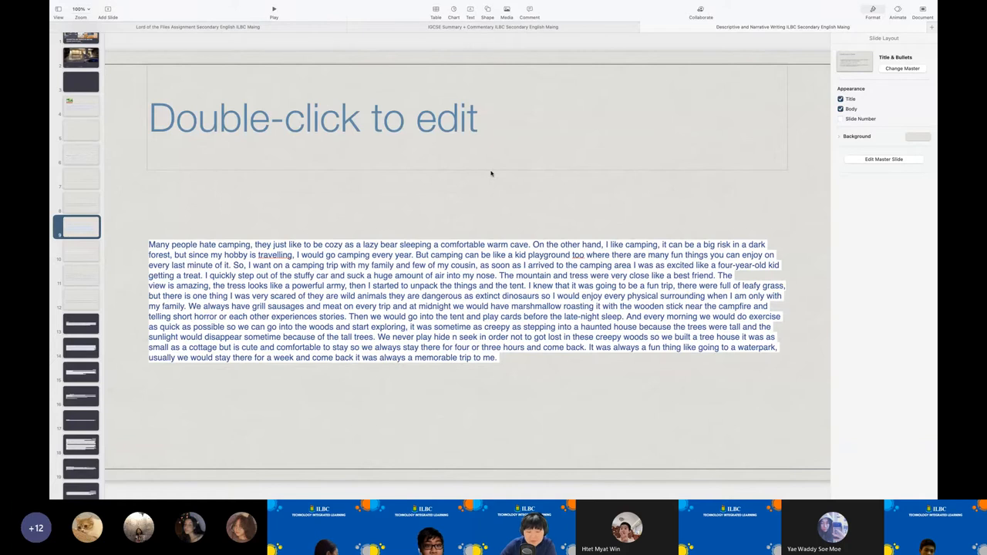
# Navigate the shared Keynote to the slide with the essay 'A trip to Bangkok'
pyautogui.click(80, 274)
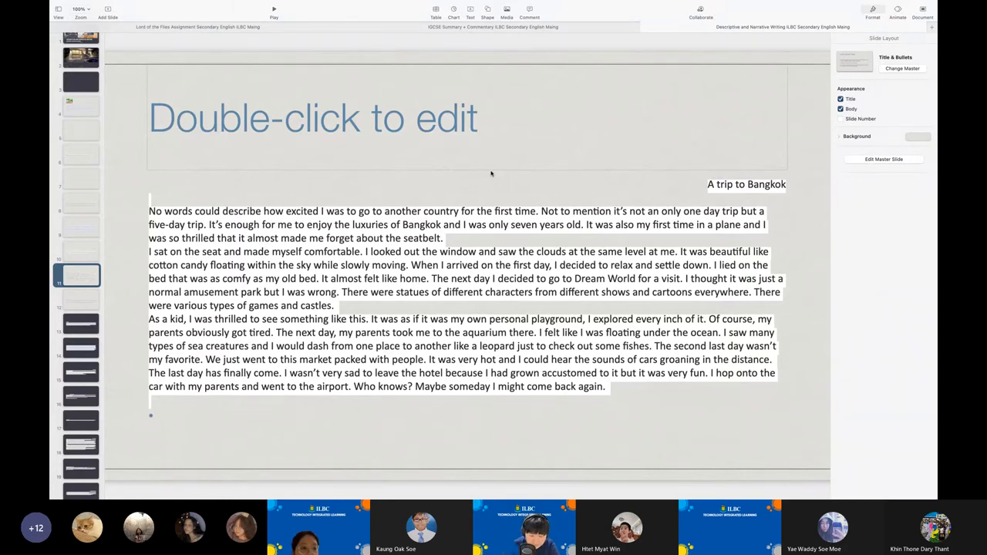
pyautogui.click(77, 419)
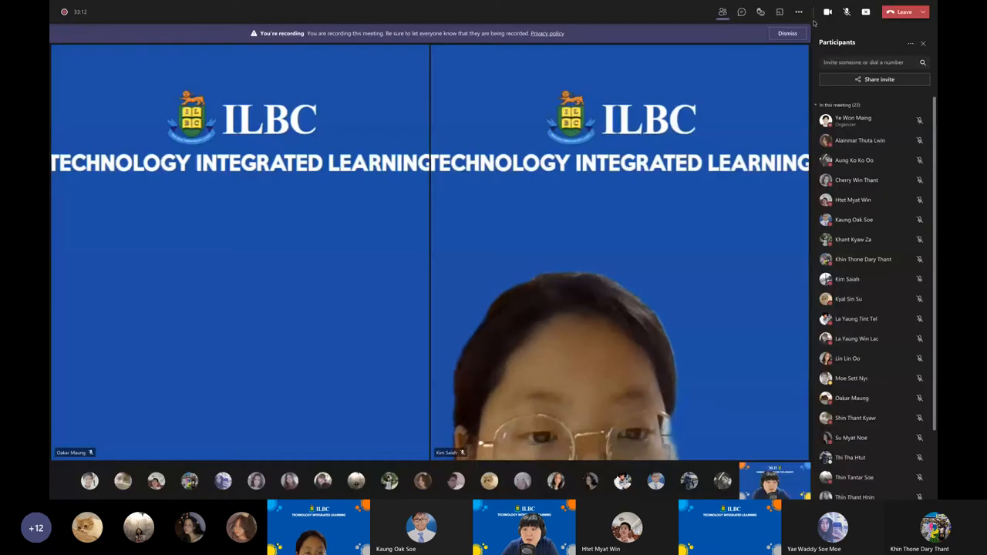
pyautogui.click(847, 13)
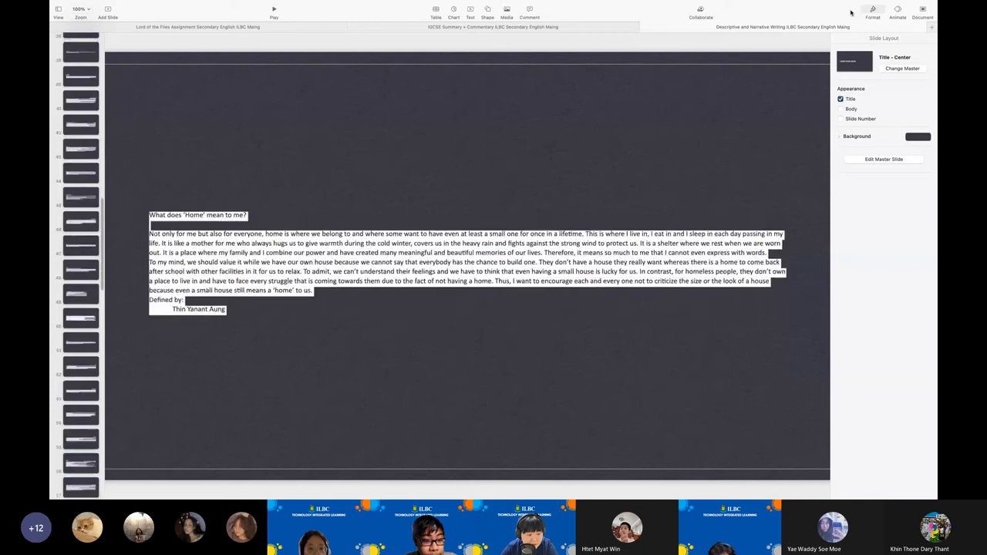
# Stop sharing the essay slides and return to the meeting stage with the participants list
pyautogui.click(77, 487)
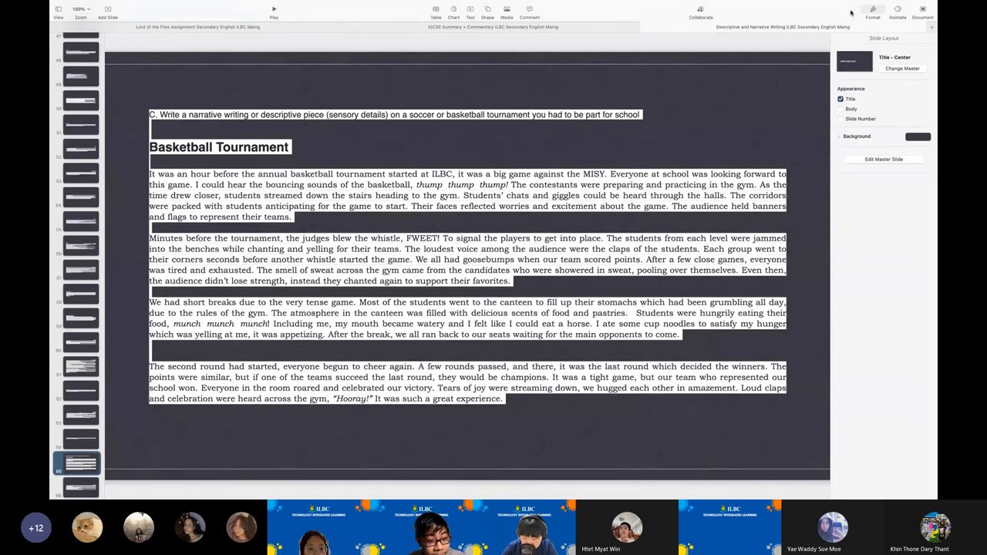
pyautogui.click(80, 486)
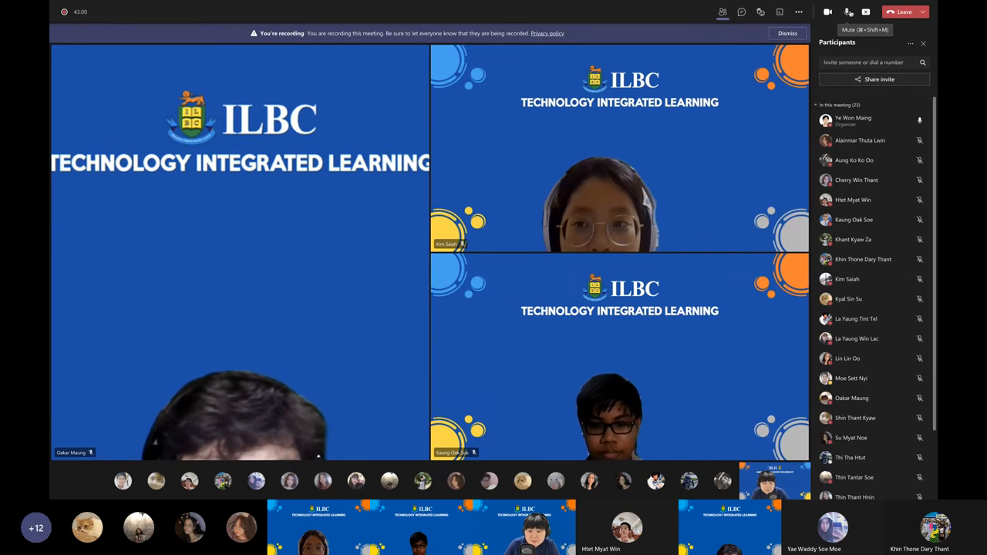
# Move to the Leave control at the top right as students drop out of the call
pyautogui.click(909, 44)
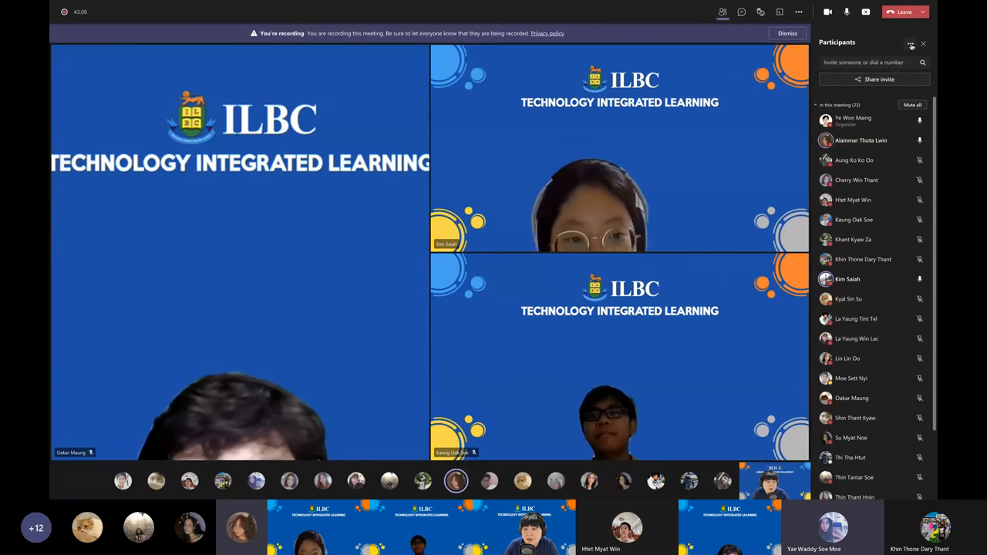
pyautogui.moveTo(903, 13)
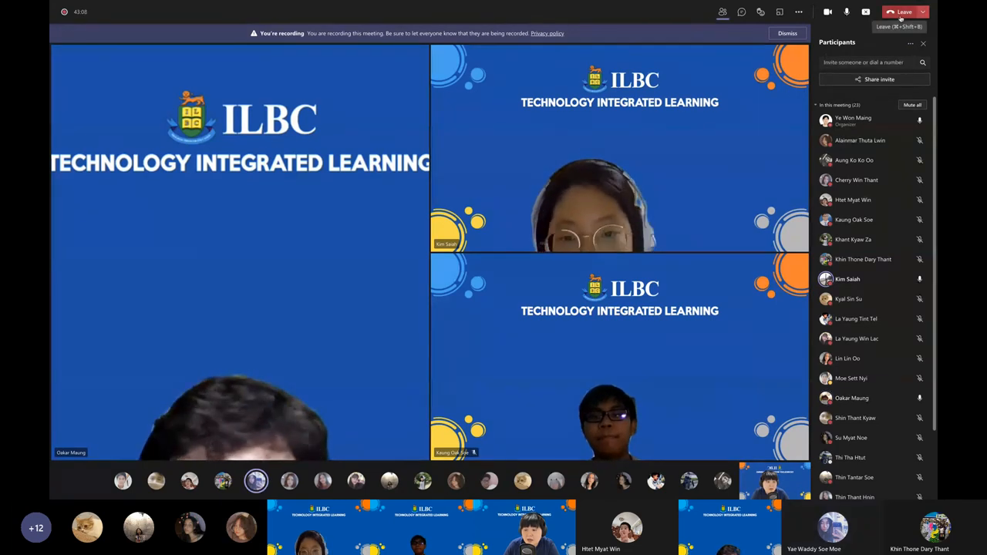
pyautogui.click(902, 12)
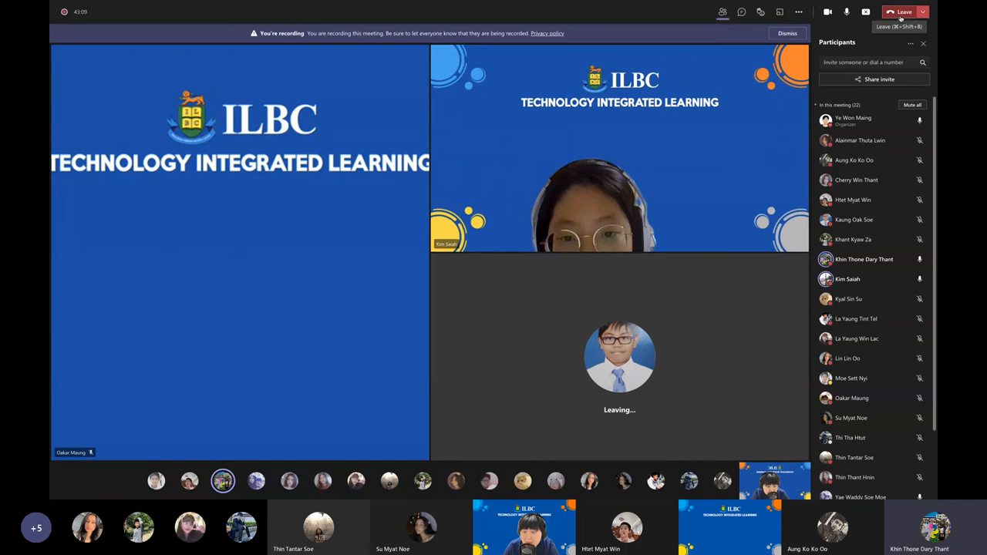